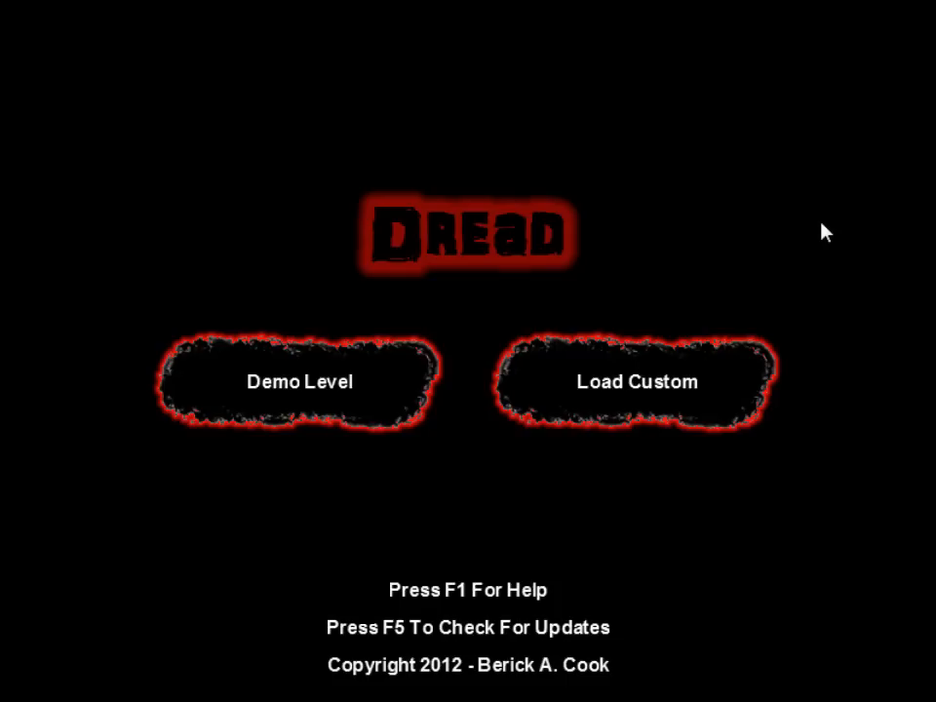
- Load the custom seven-segment wall level into the editor via Load Custom
click(300, 380)
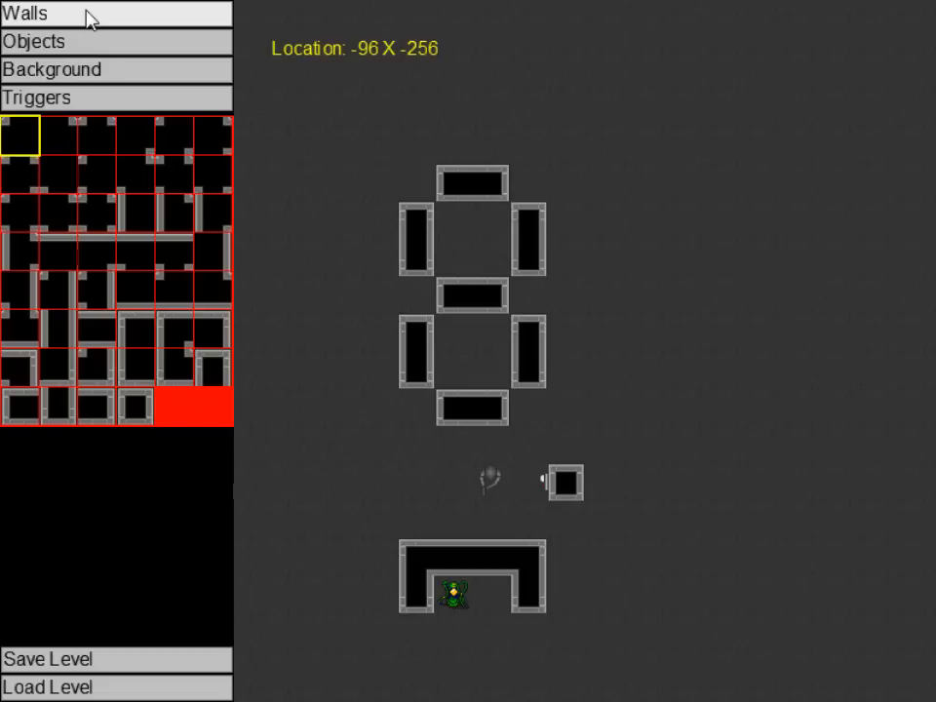
mouse_move(82, 107)
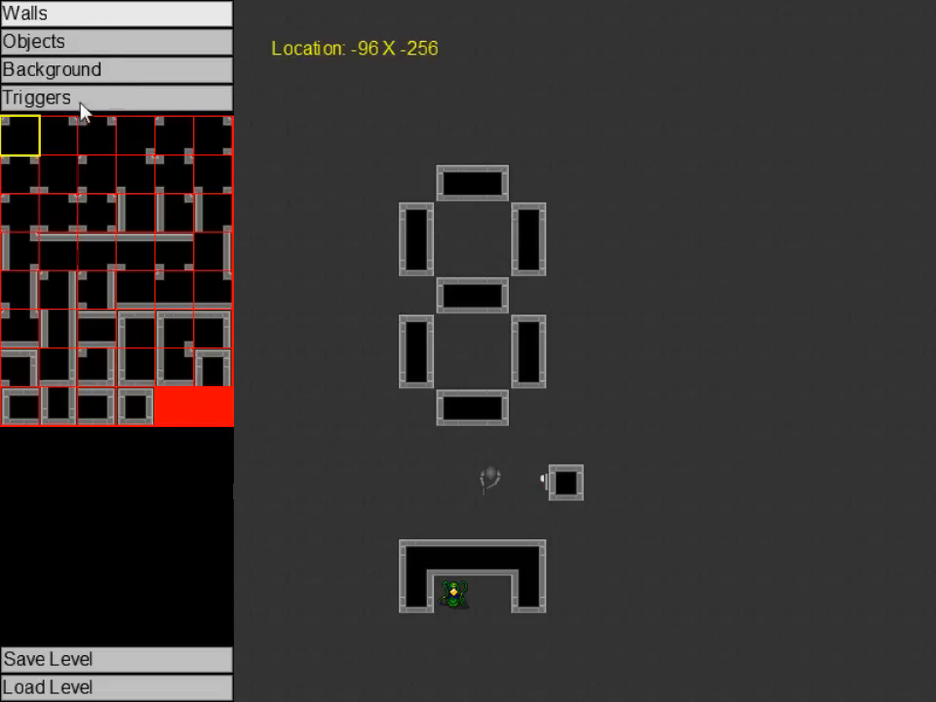
- Switch the left panel to Triggers to reveal the trigger cell grid
click(37, 97)
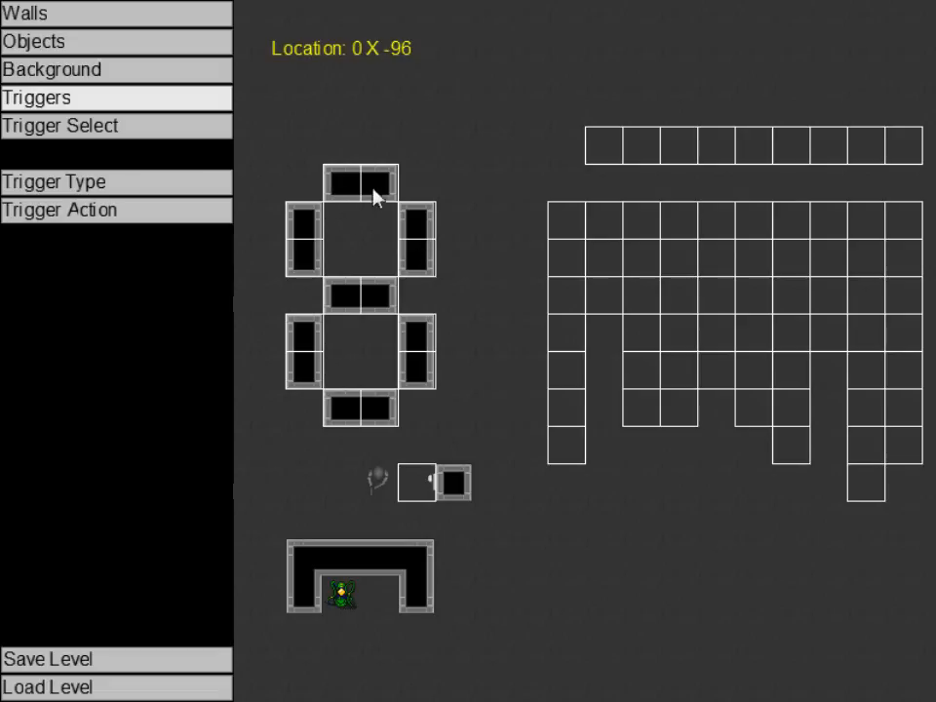
mouse_move(433, 336)
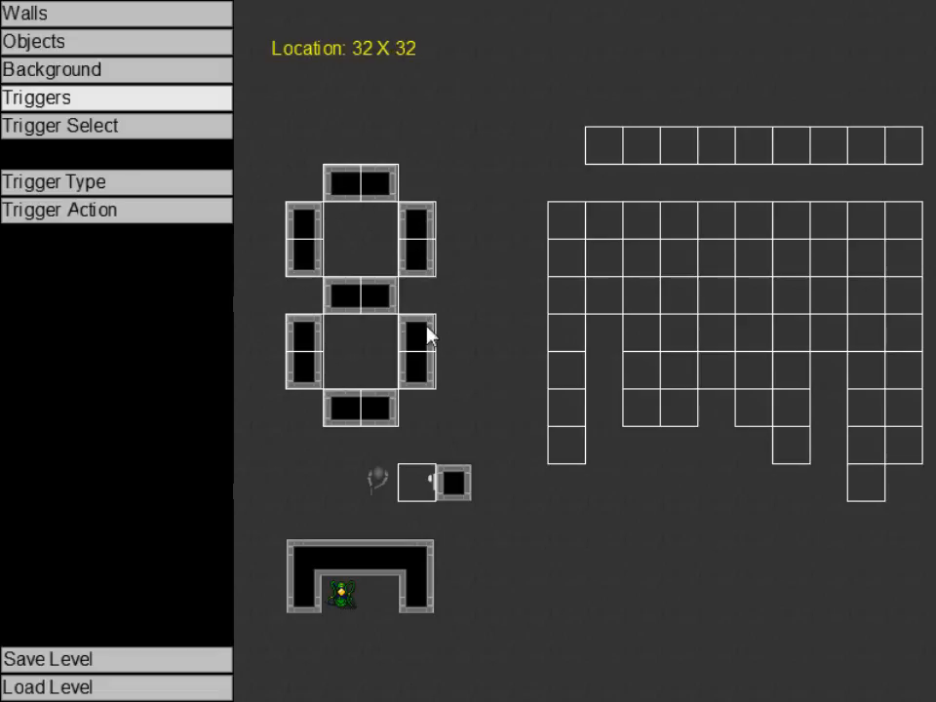
mouse_move(531, 171)
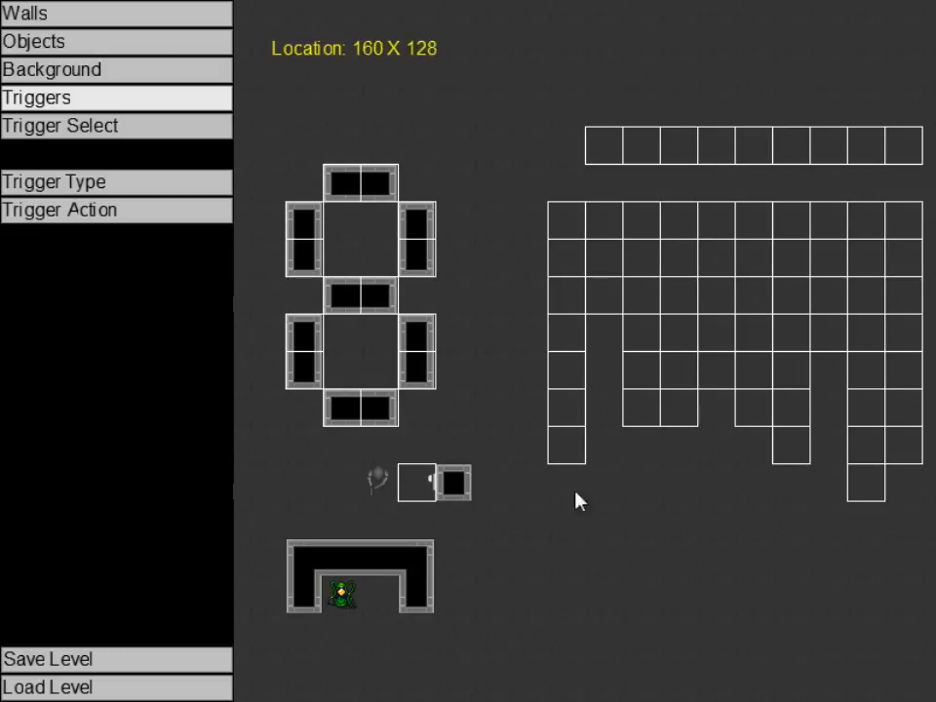
mouse_move(601, 581)
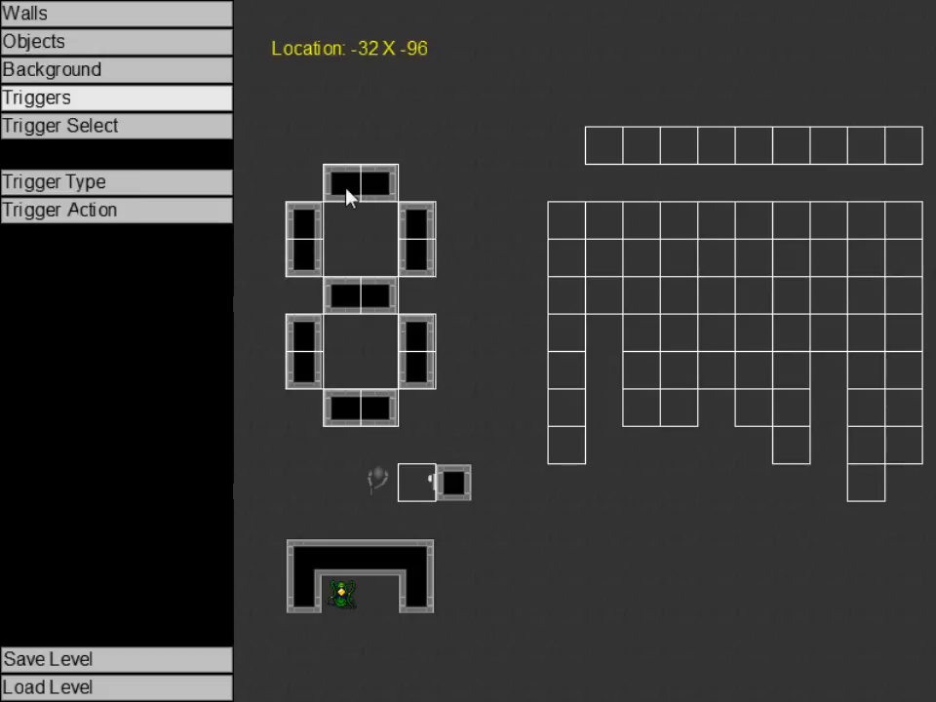
mouse_move(569, 230)
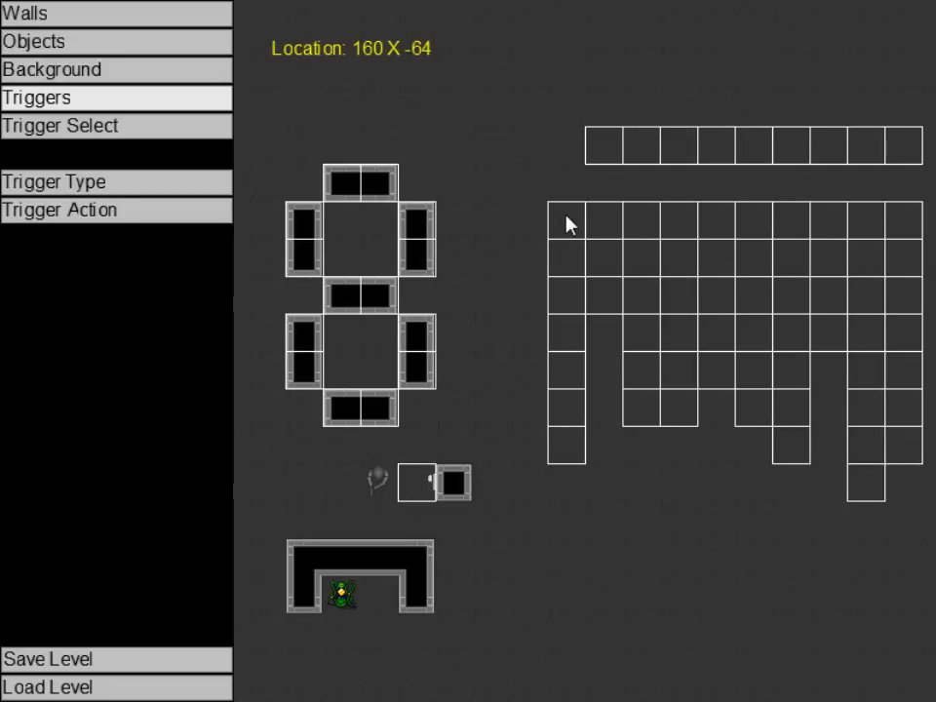
mouse_move(570, 262)
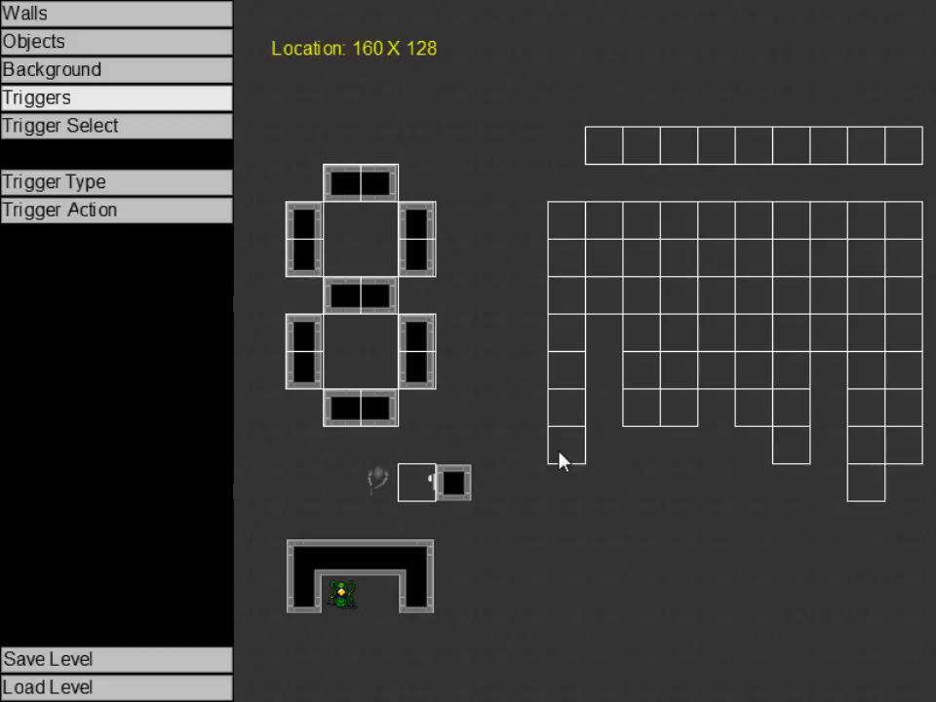
mouse_move(663, 526)
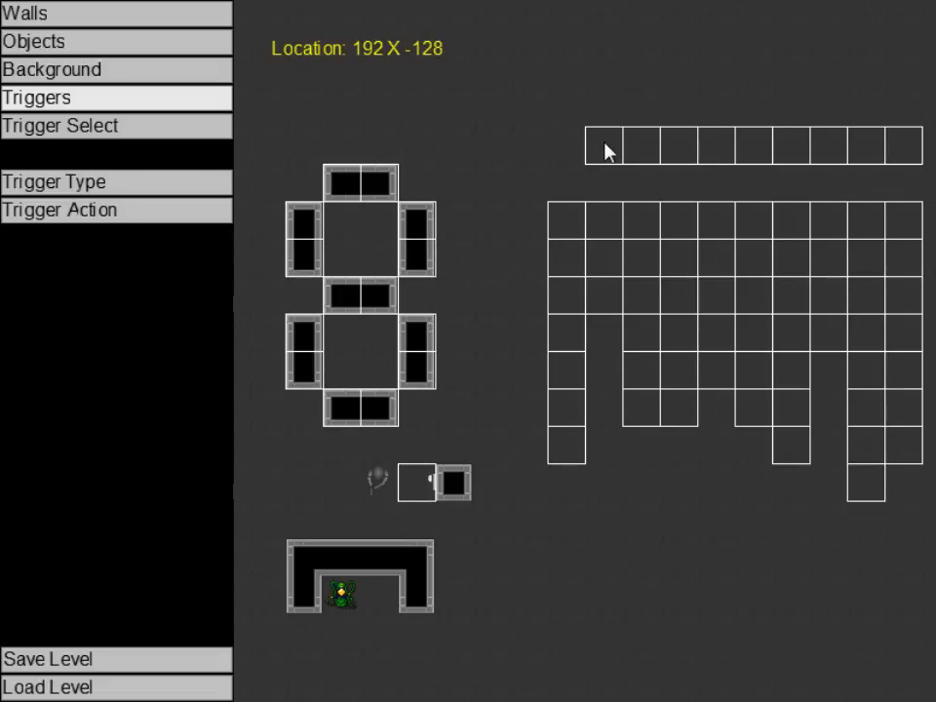
mouse_move(640, 197)
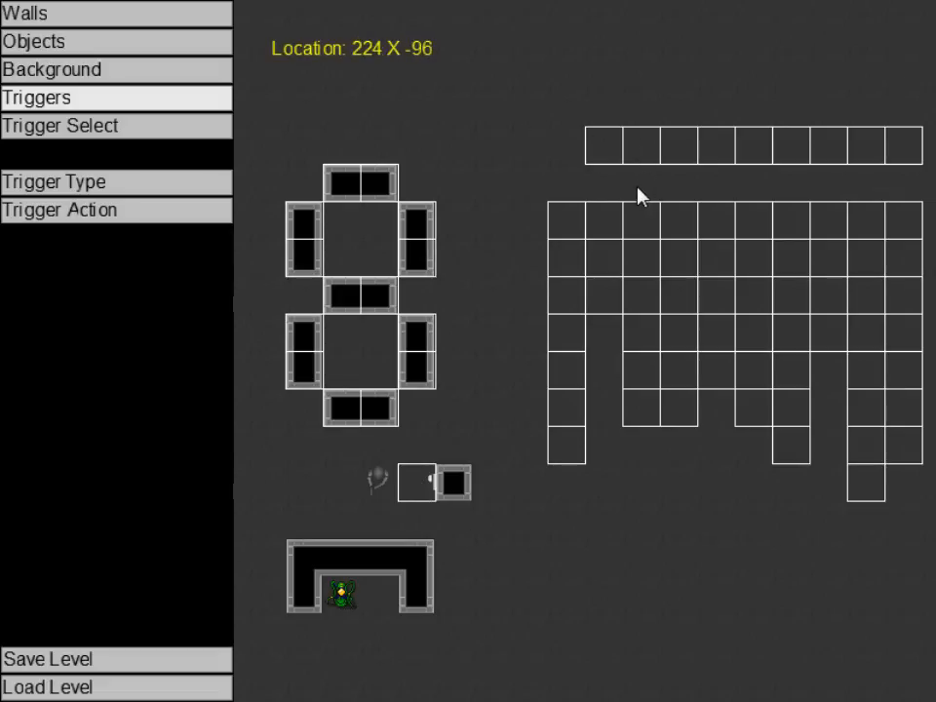